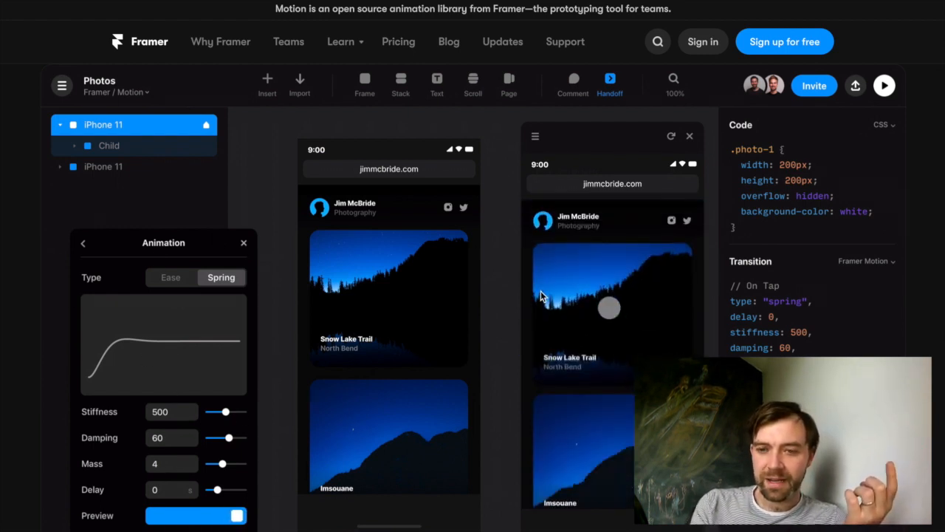
Switch from the Framer prototype editor back to the Framer Motion Features page
left_click(608, 305)
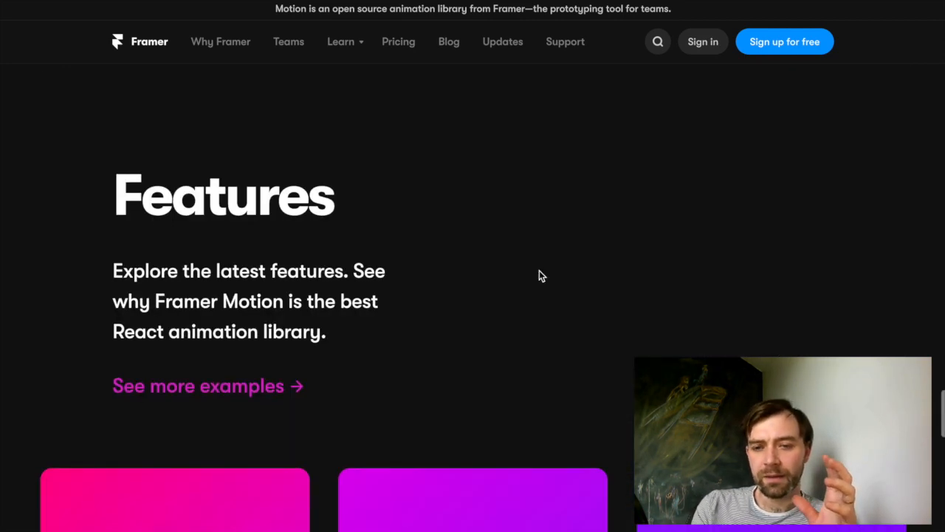
Browse the Animation, Variants, Gestures, Drag and Scroll cards down to the Animation demo code
scroll("down", 3)
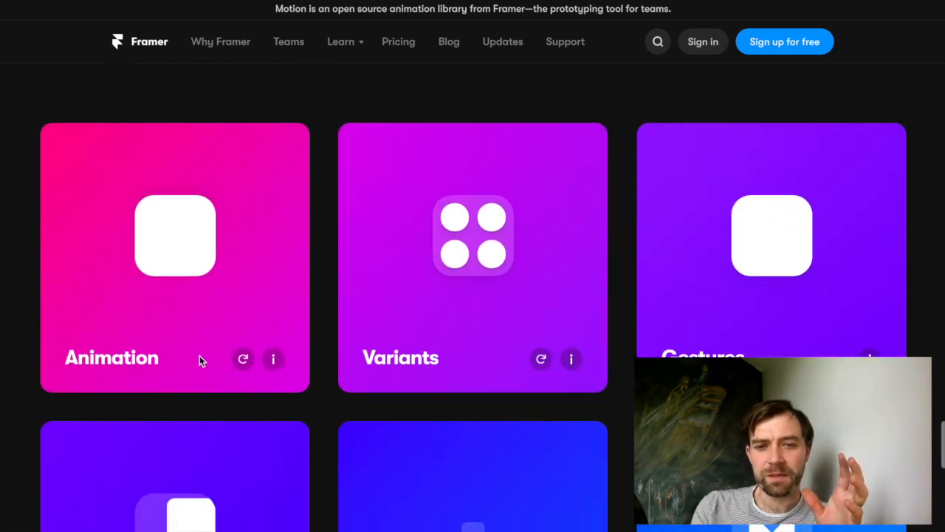
left_click(242, 359)
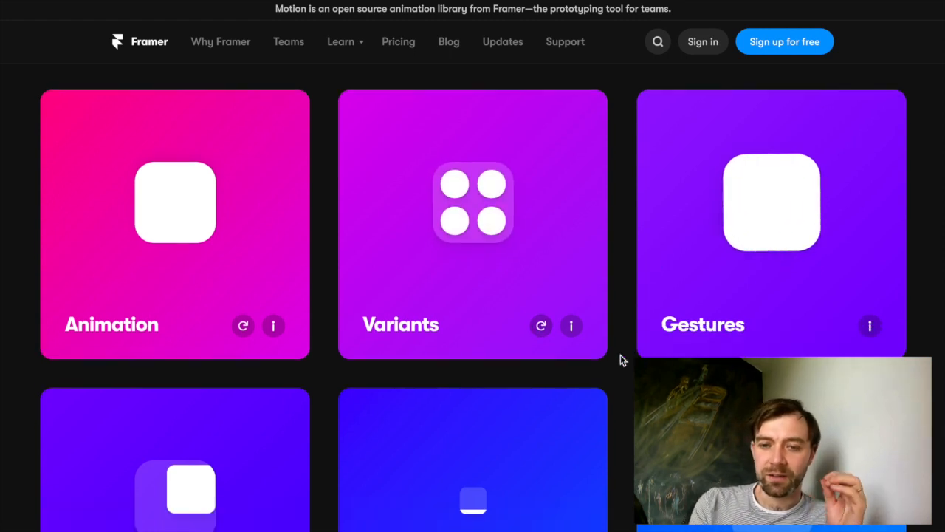
scroll("down", 3)
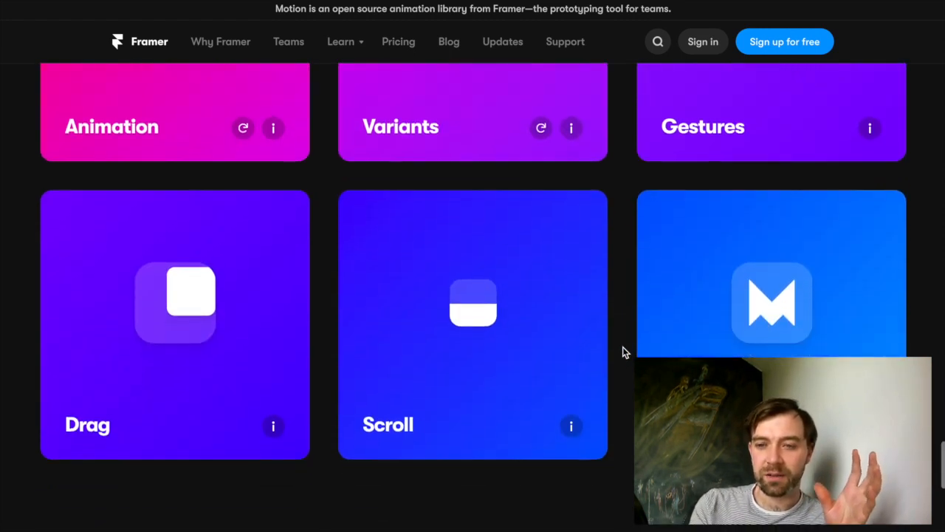
scroll("up", 3)
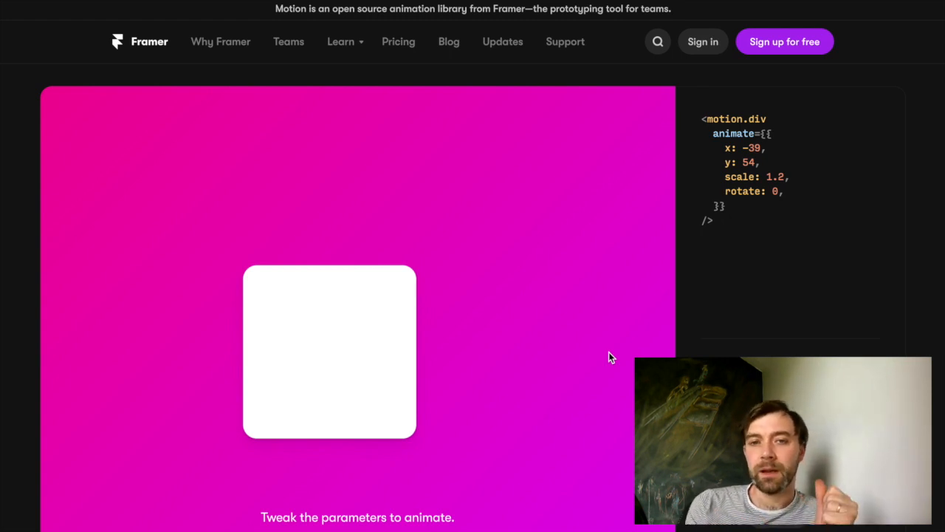
mouse_move(859, 310)
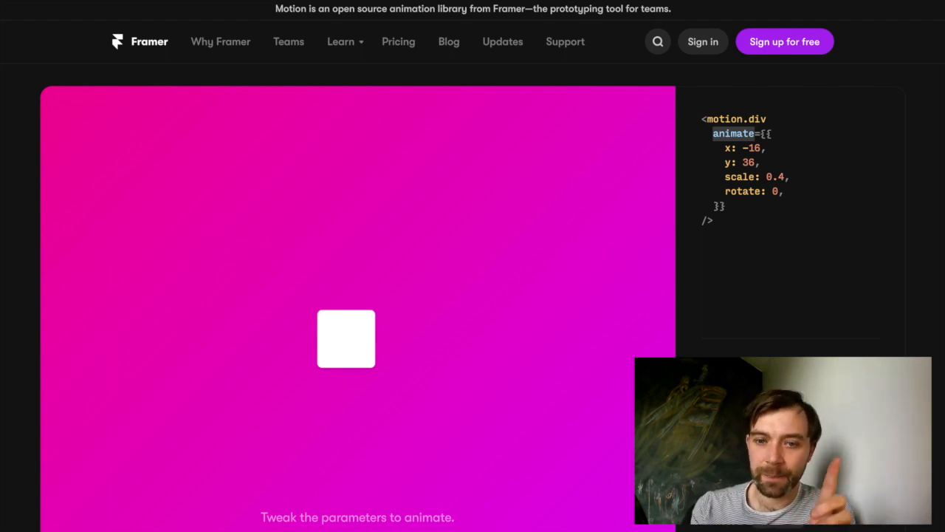
Reach the AnimateSharedLayout crossfade demo and expand its wide top card into the detail overlay
scroll("down", 3)
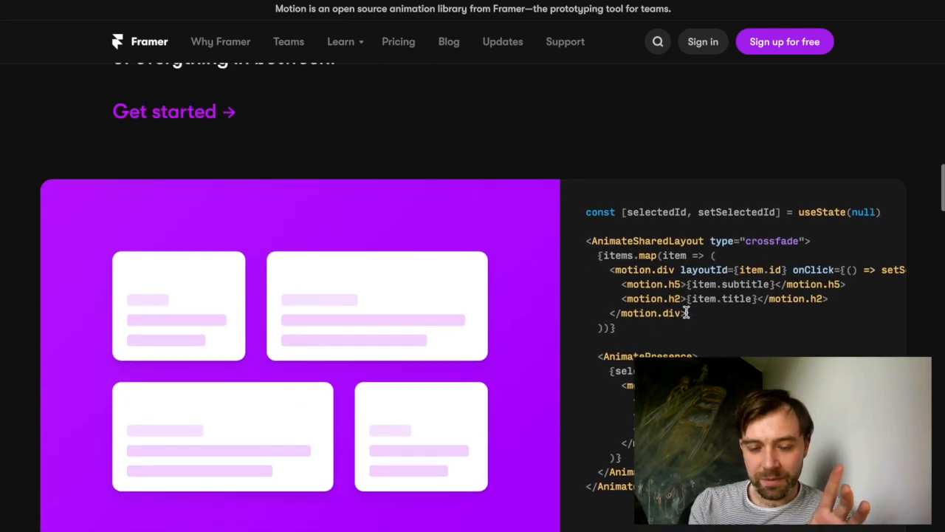
scroll("down", 3)
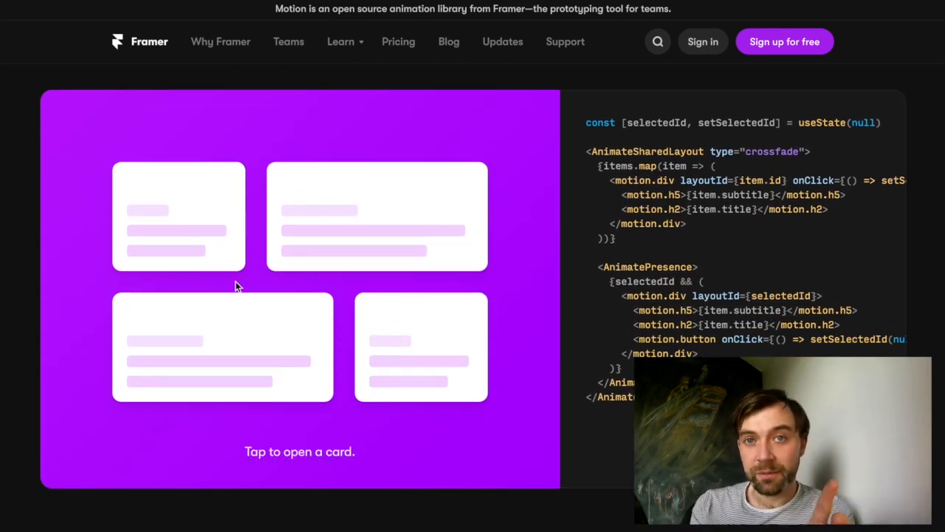
mouse_move(424, 221)
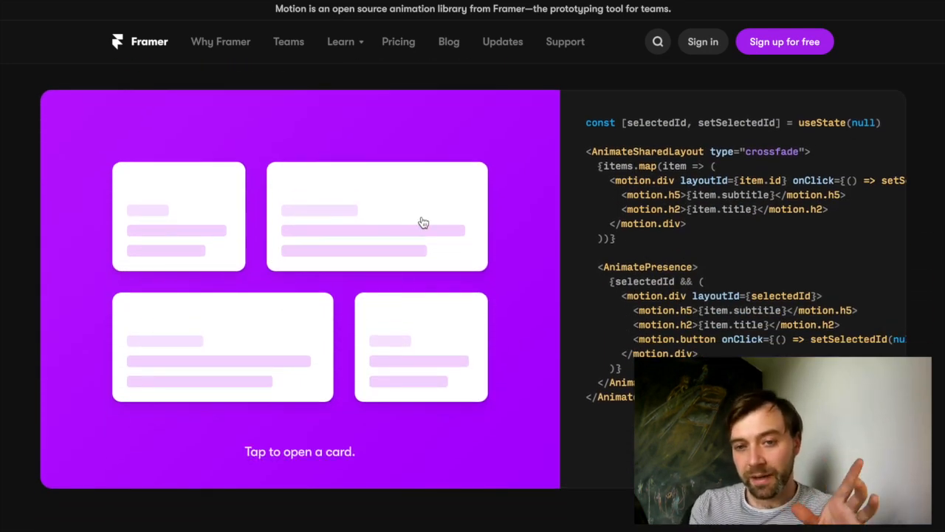
left_click(377, 215)
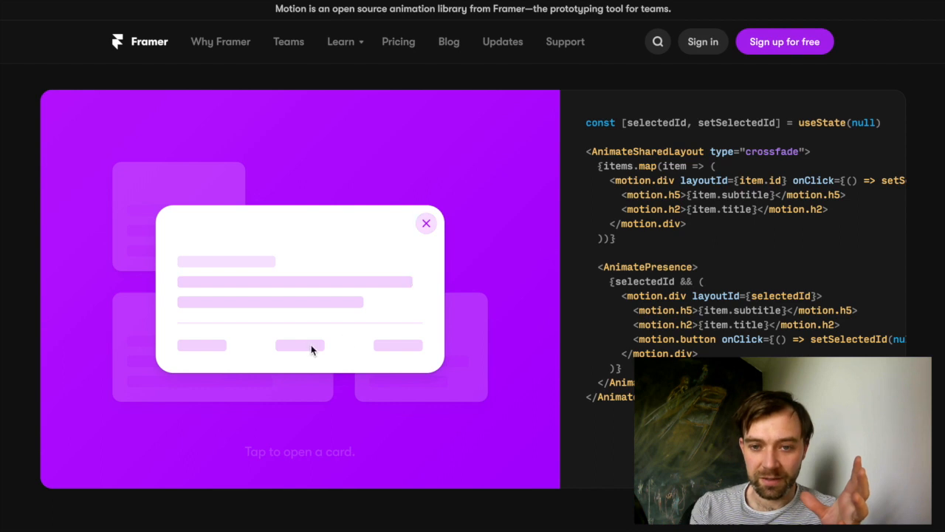
mouse_move(382, 295)
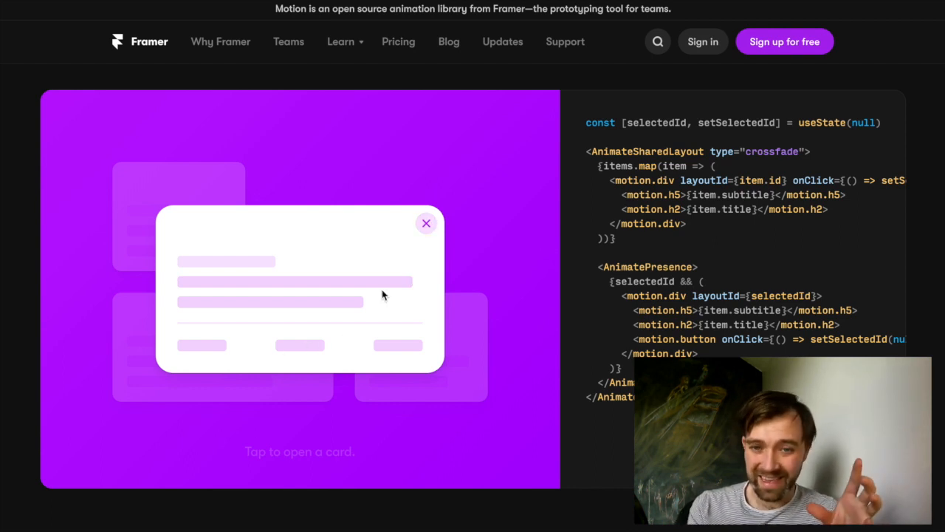
Dismiss the expanded card so the crossfade demo returns to its four-card grid
left_click(425, 223)
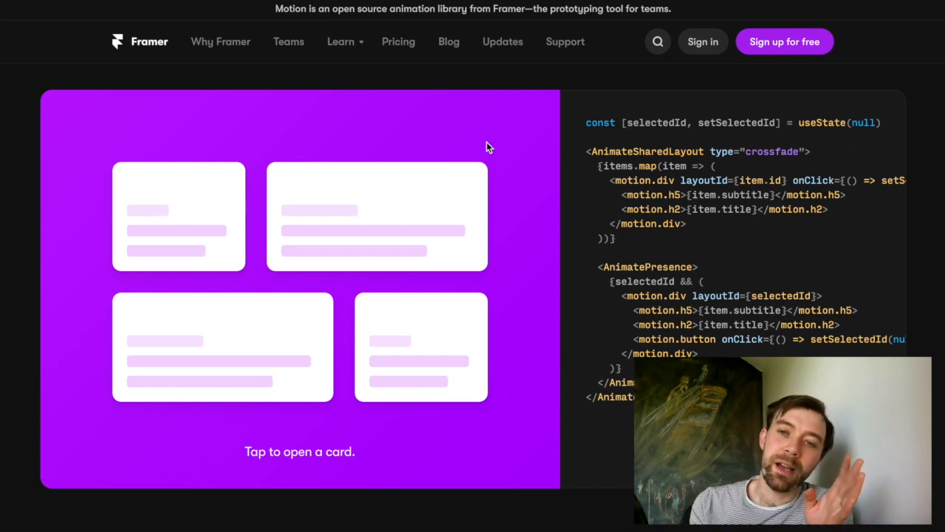
mouse_move(620, 152)
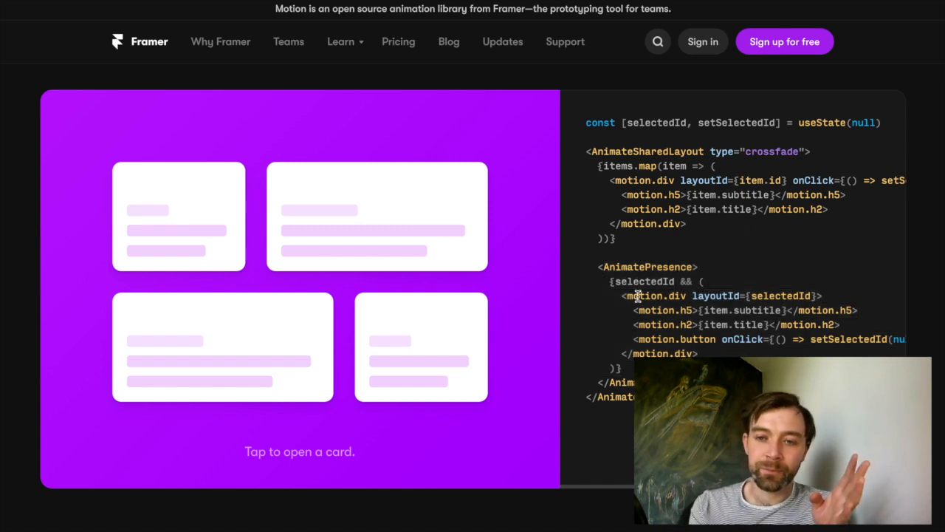
mouse_move(413, 222)
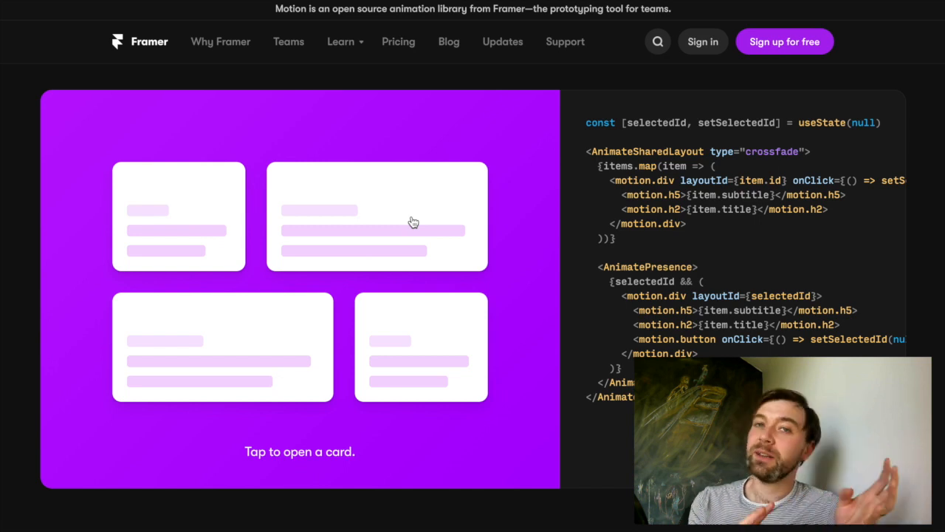
left_click(376, 215)
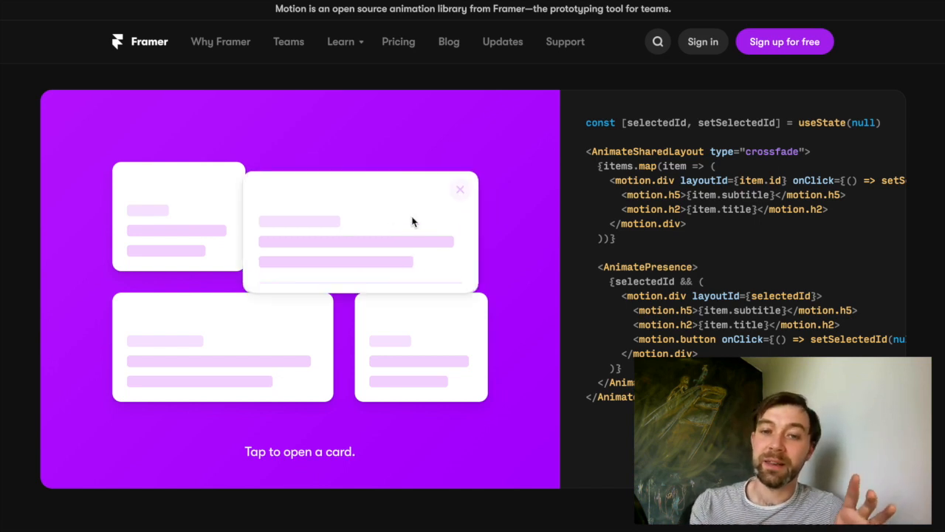
left_click(361, 229)
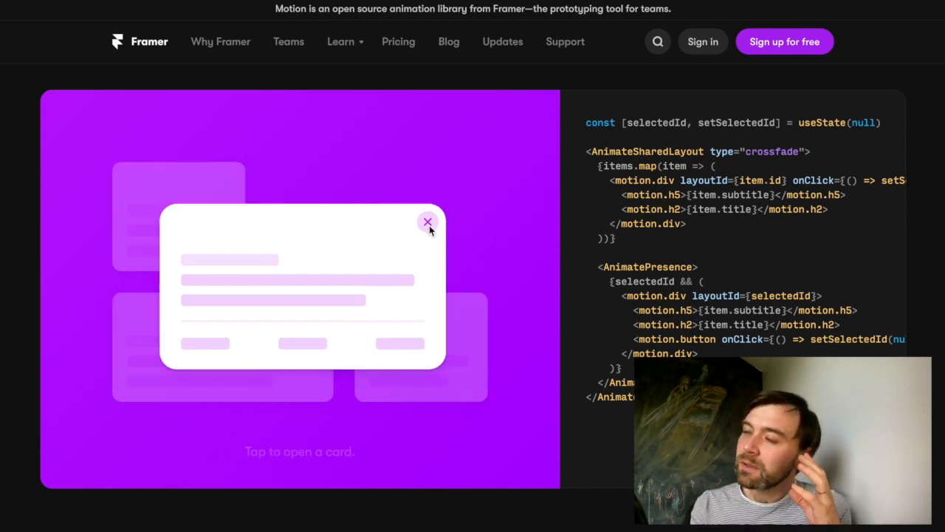
left_click(428, 222)
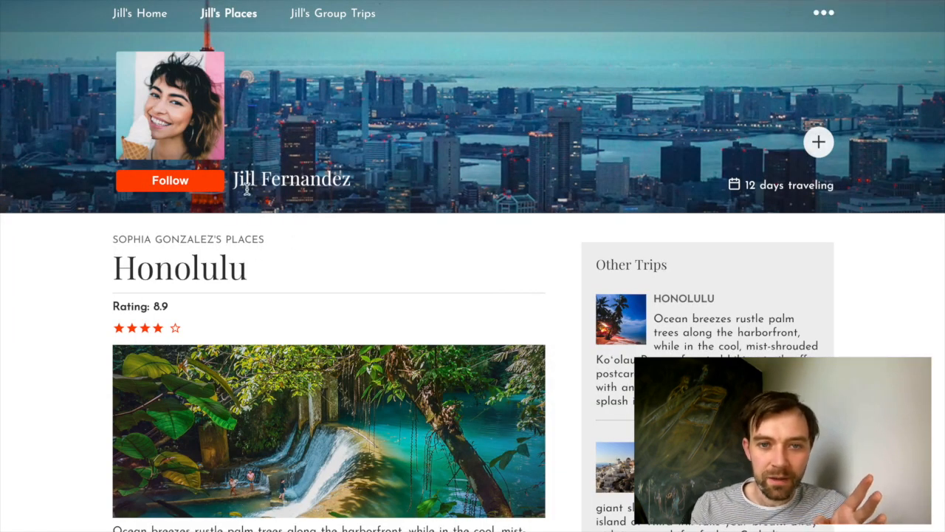
mouse_move(275, 71)
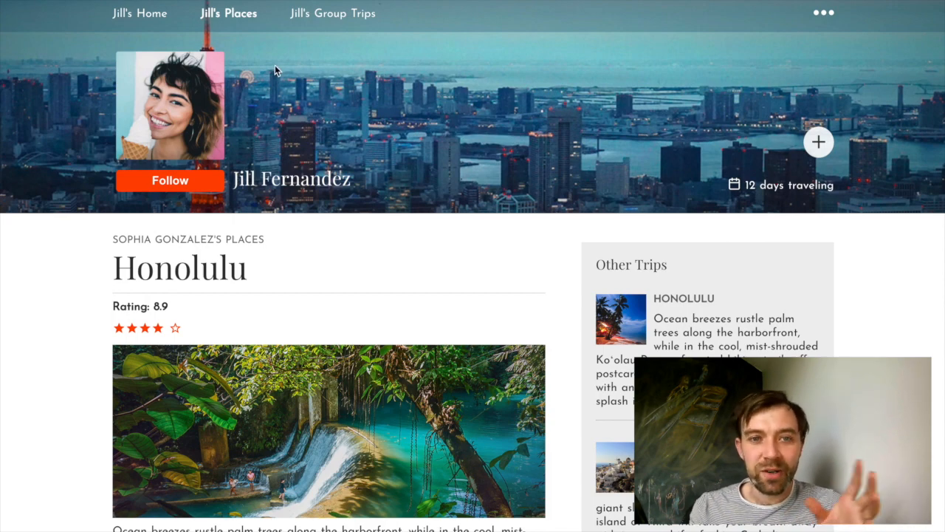
left_click(139, 13)
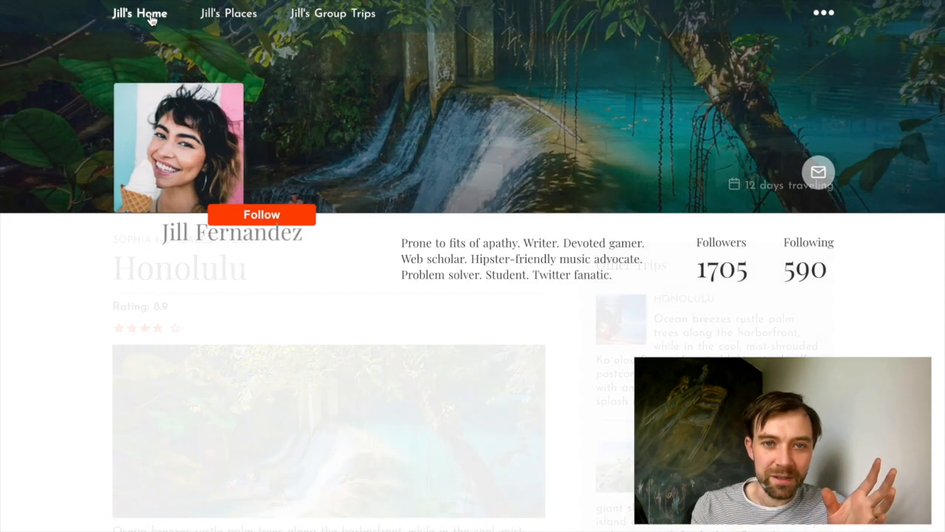
left_click(333, 14)
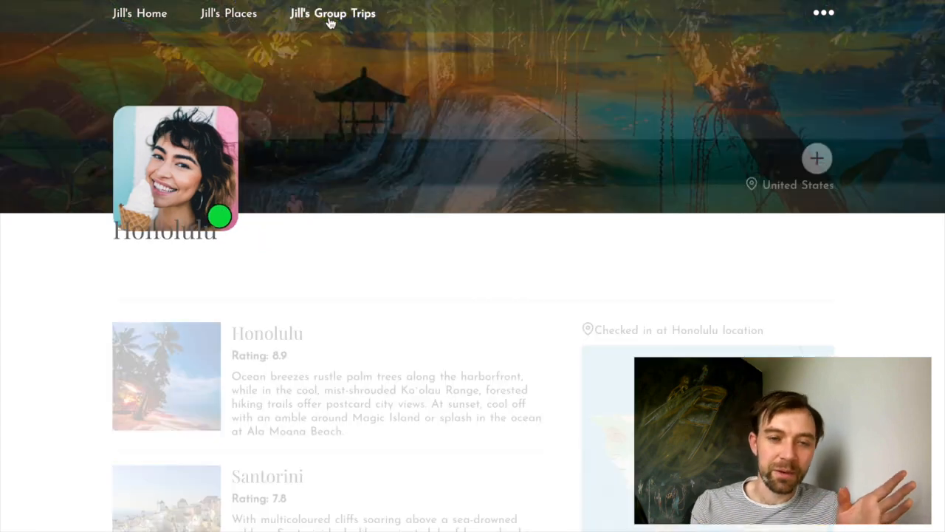
left_click(333, 13)
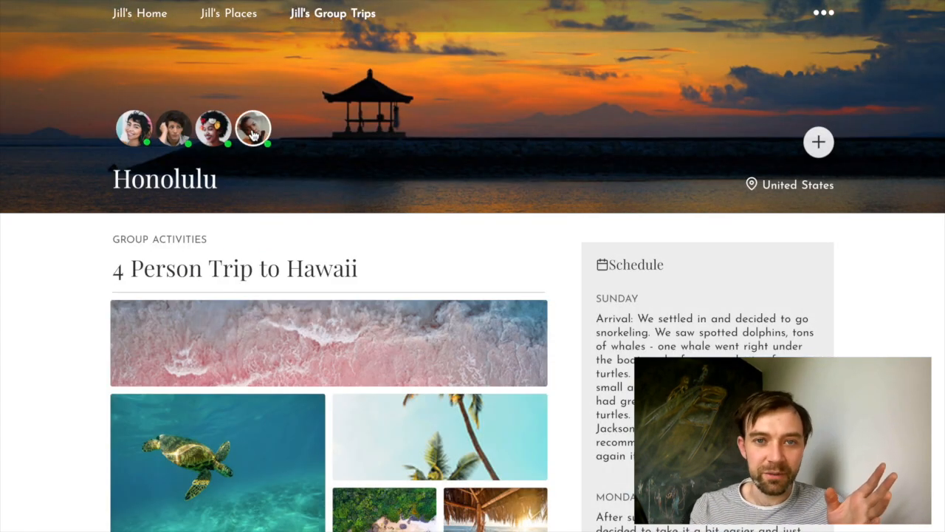
left_click(253, 127)
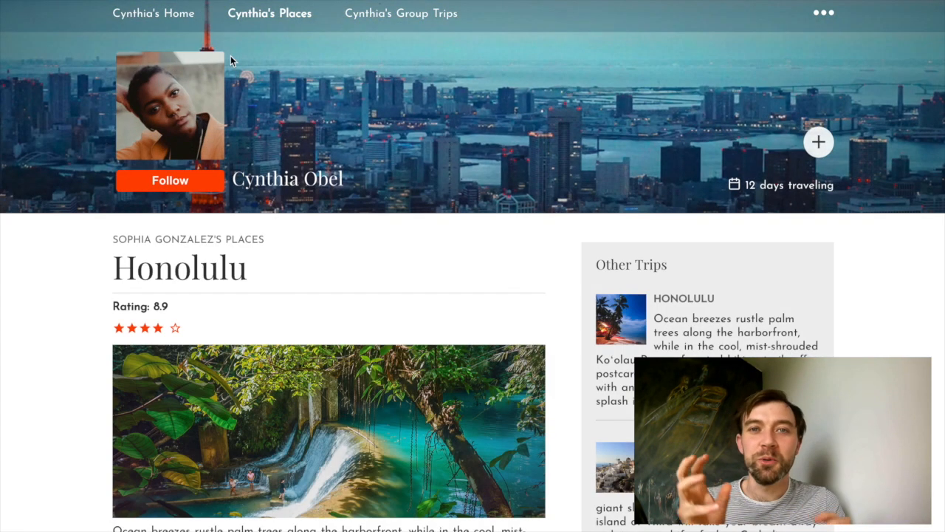
mouse_move(190, 104)
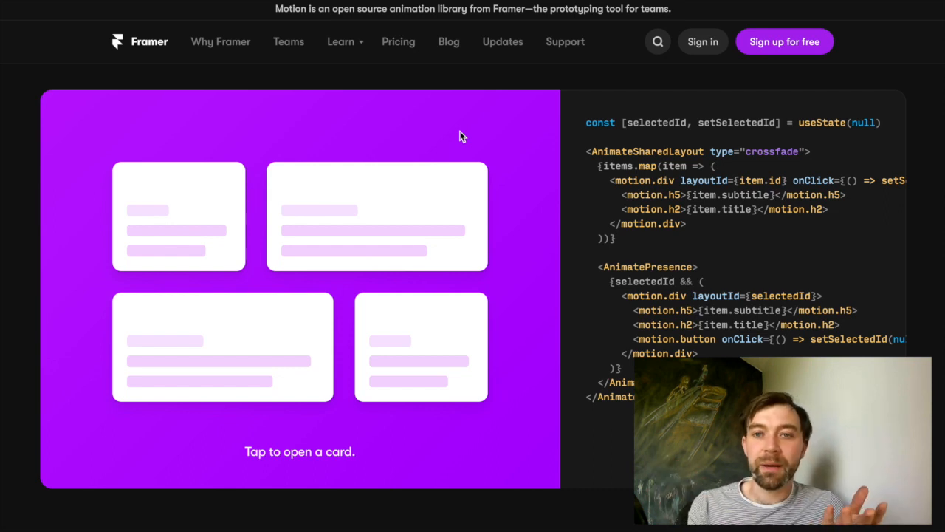
mouse_move(437, 174)
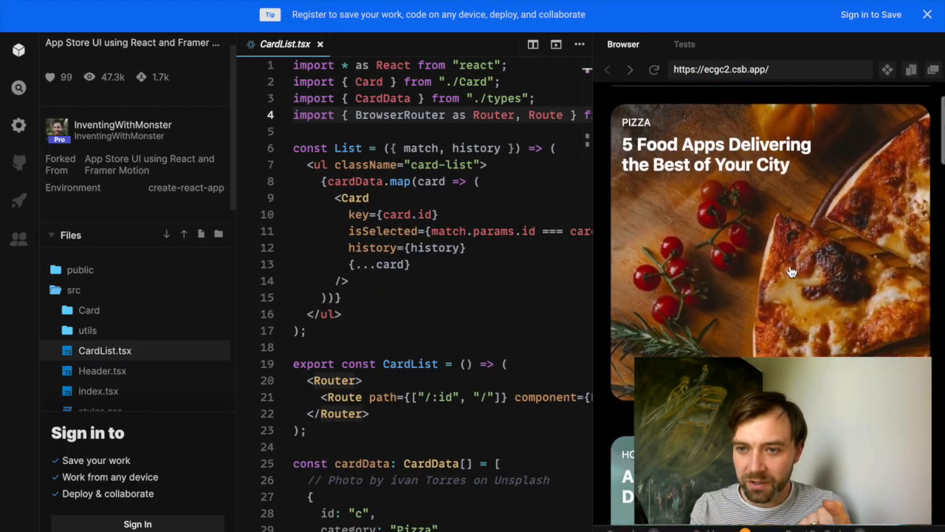
Scroll the App Store preview's card list toward the Pedal Power transport card
scroll("down", 3)
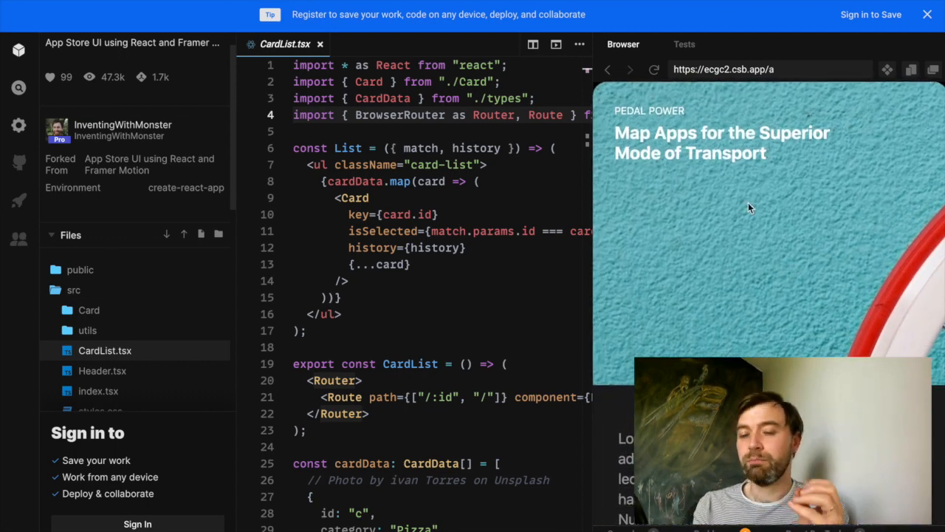
mouse_move(738, 204)
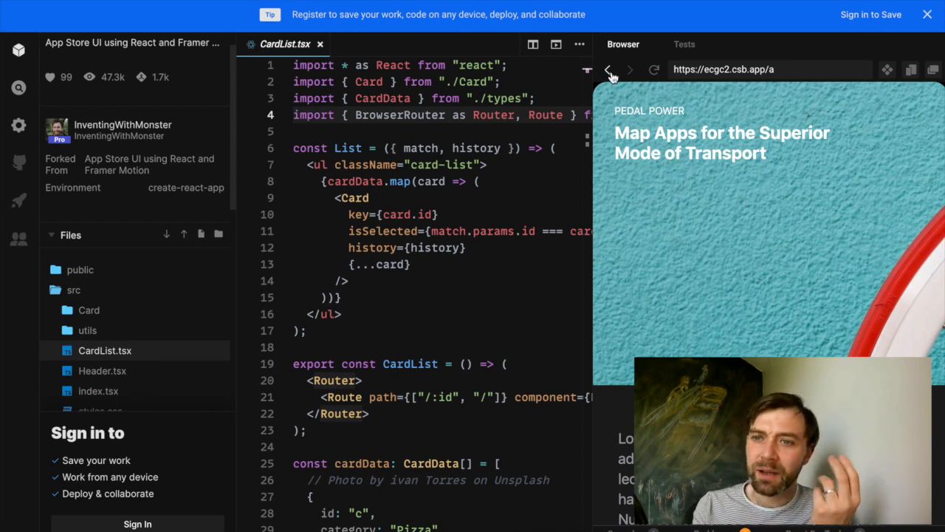
scroll("down", 3)
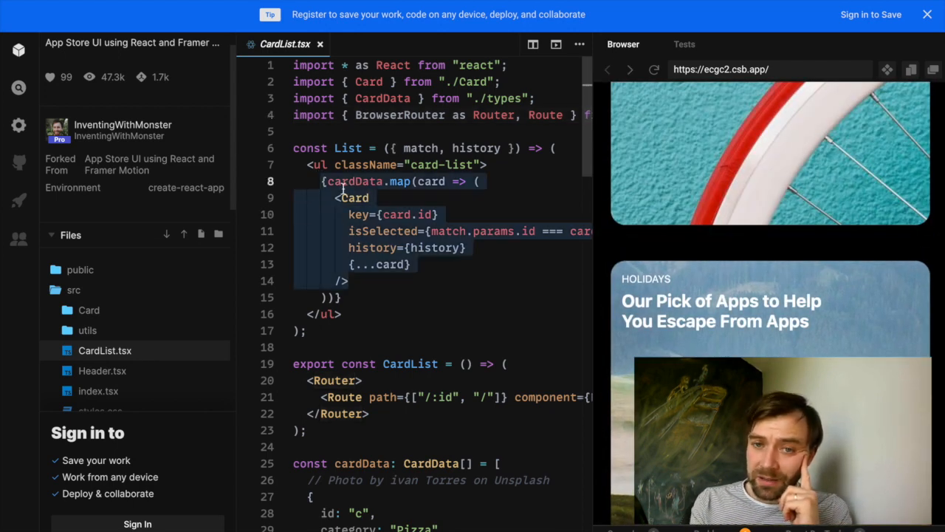
mouse_move(354, 197)
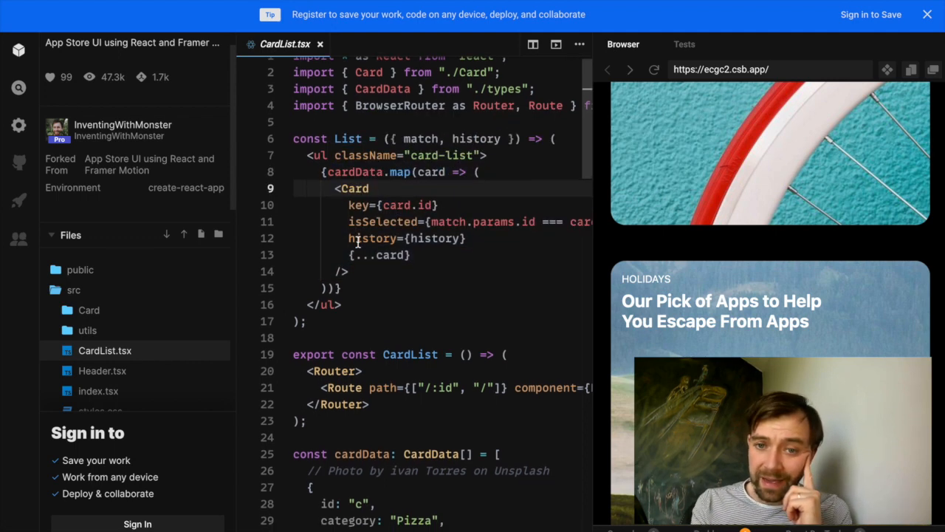
scroll("down", 3)
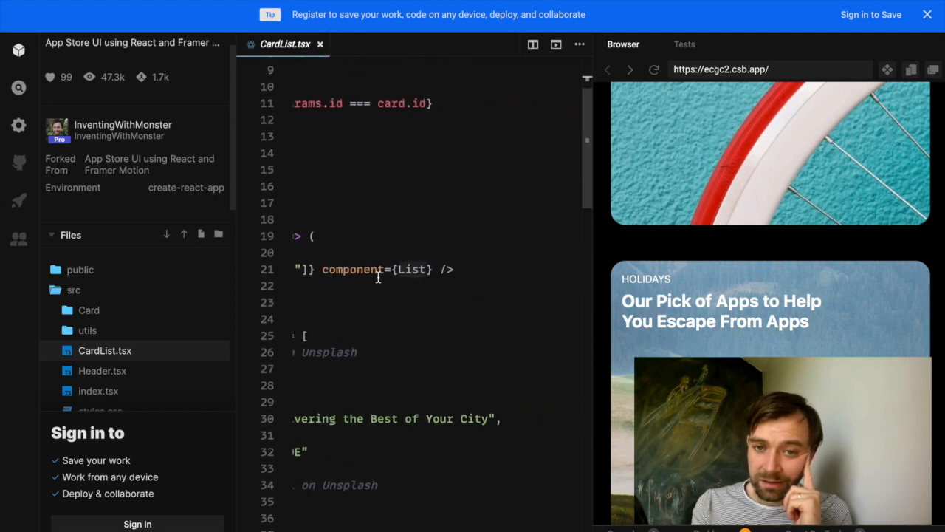
scroll("up", 3)
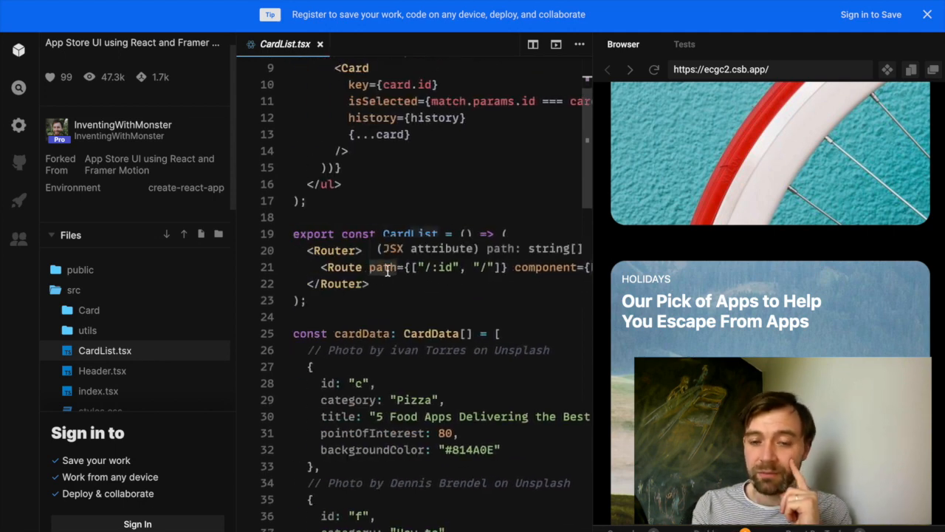
scroll("up", 3)
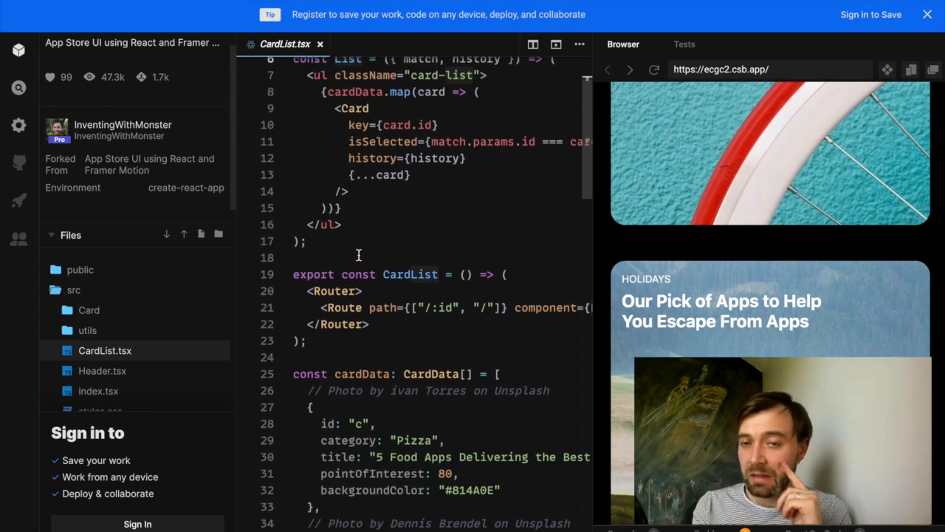
scroll("up", 3)
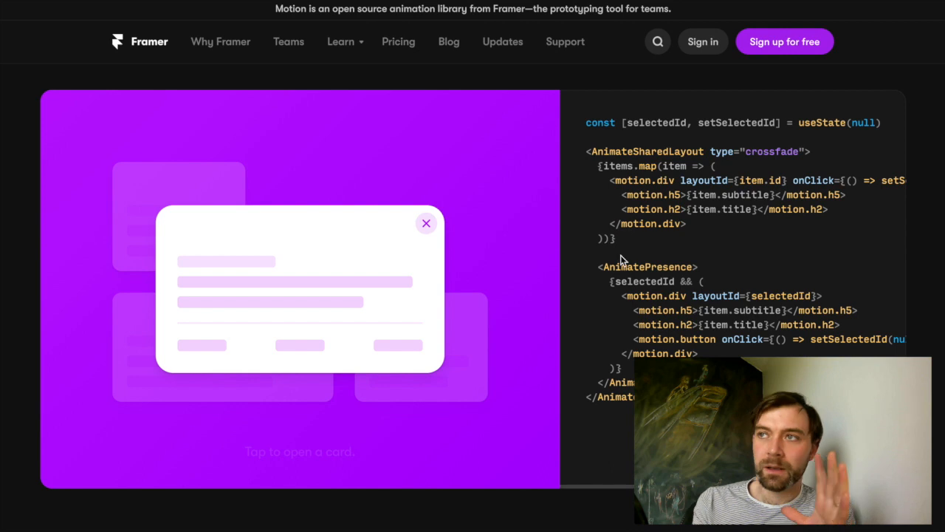
mouse_move(623, 260)
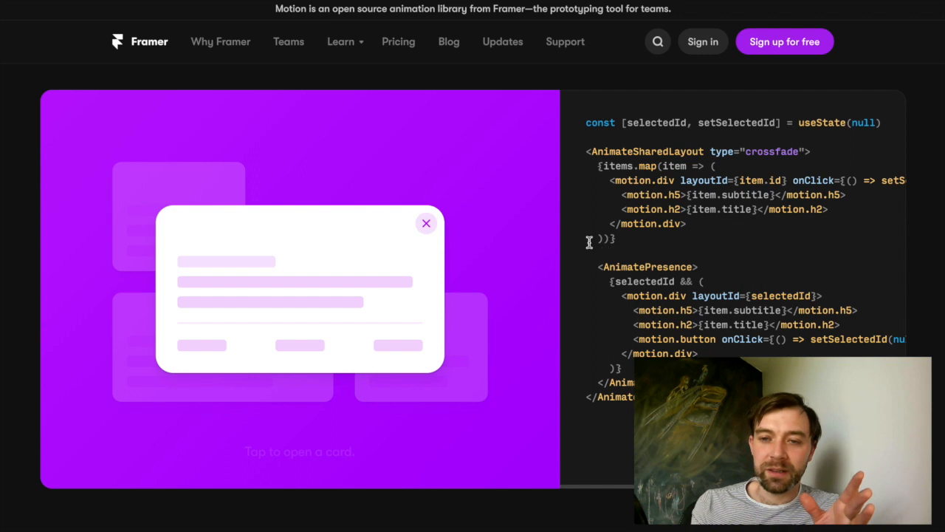
left_click(426, 223)
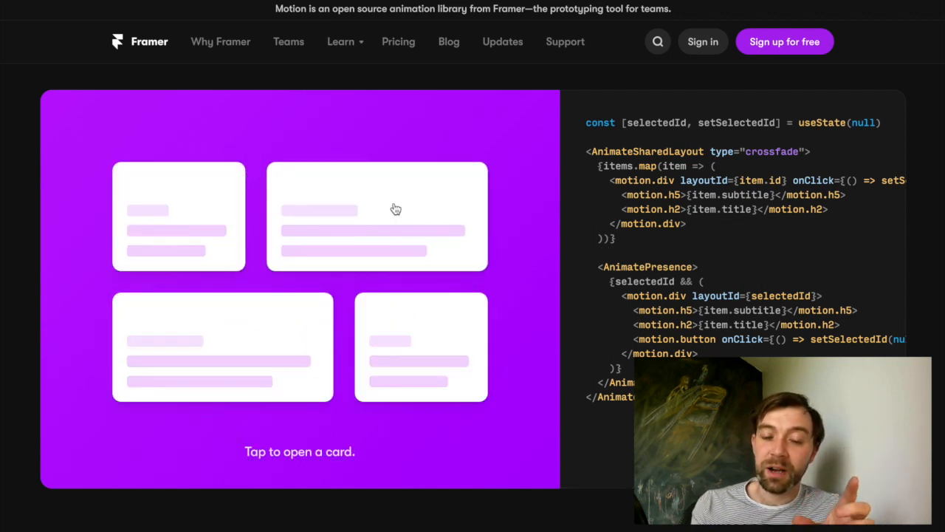
mouse_move(339, 192)
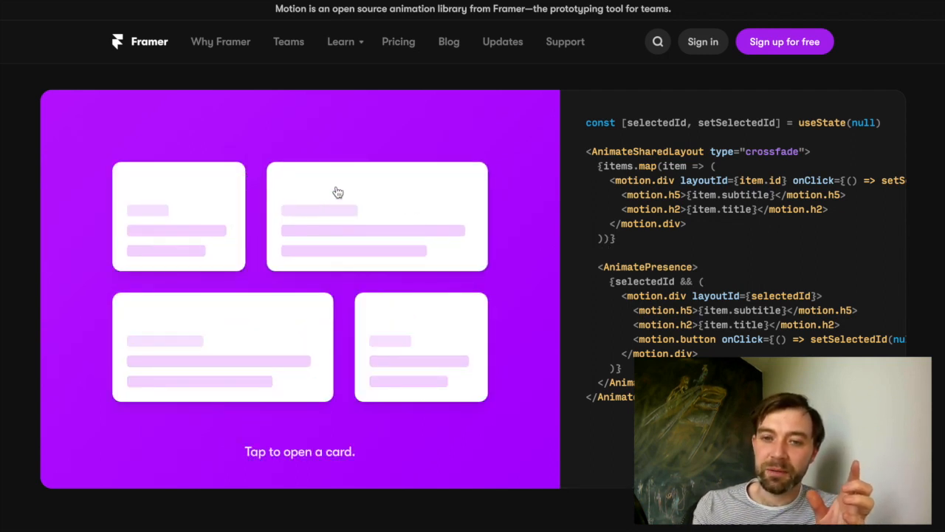
left_click(376, 216)
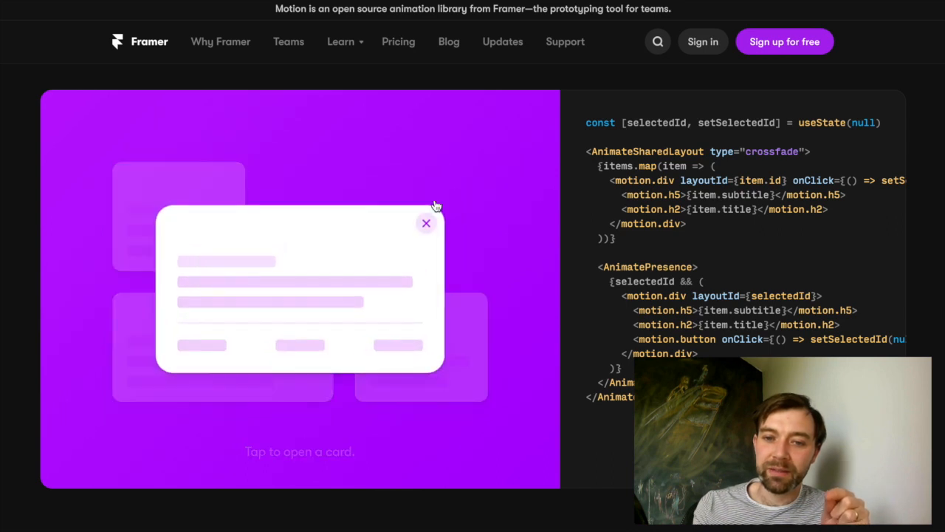
mouse_move(155, 366)
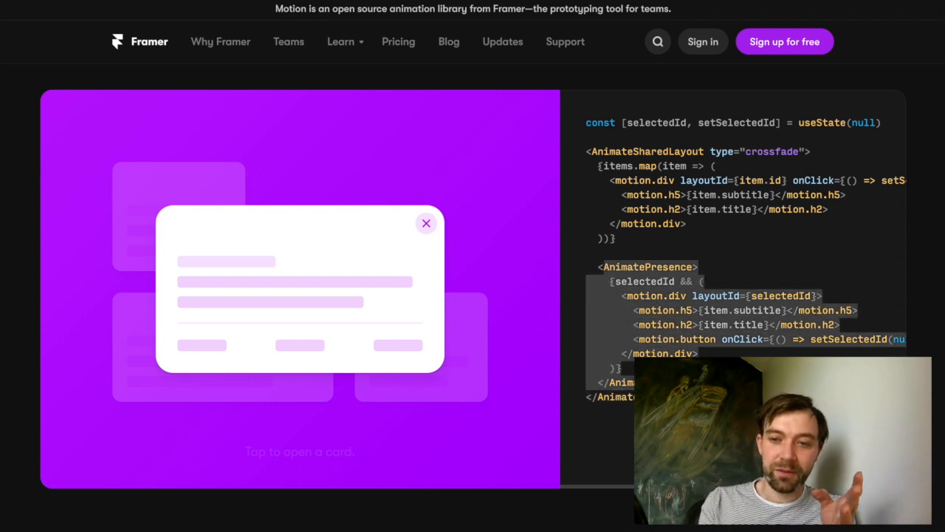
mouse_move(685, 242)
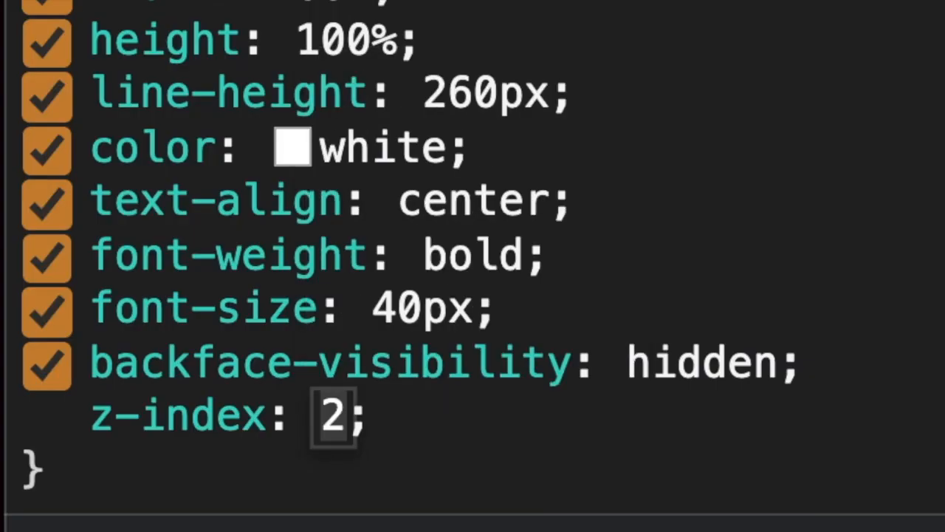
type("9")
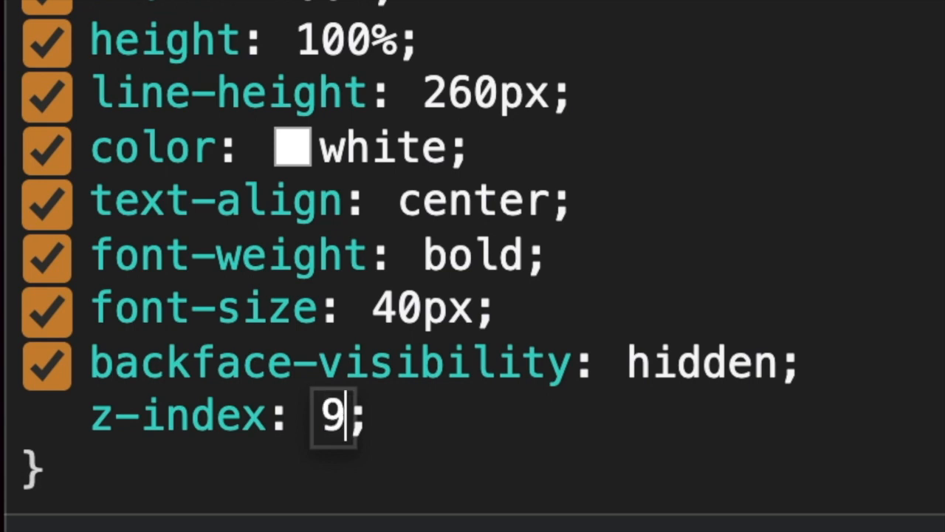
type("999999999999")
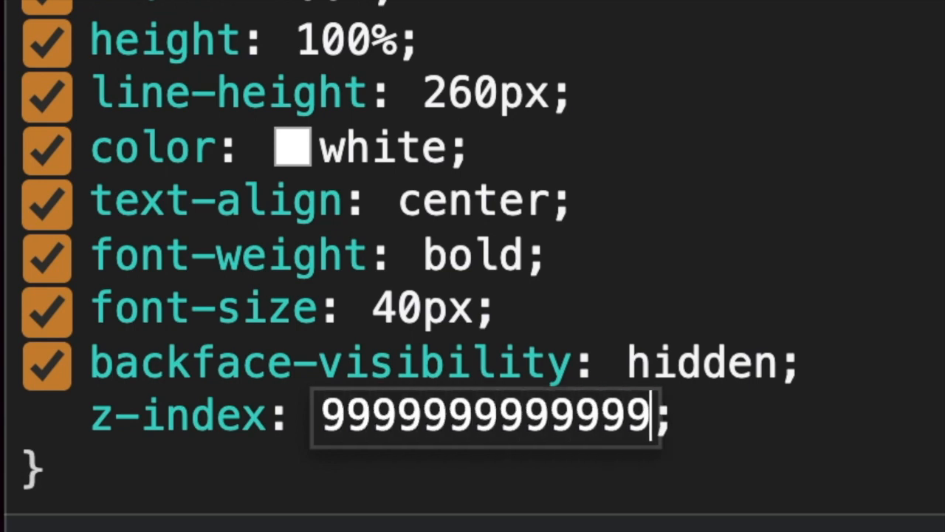